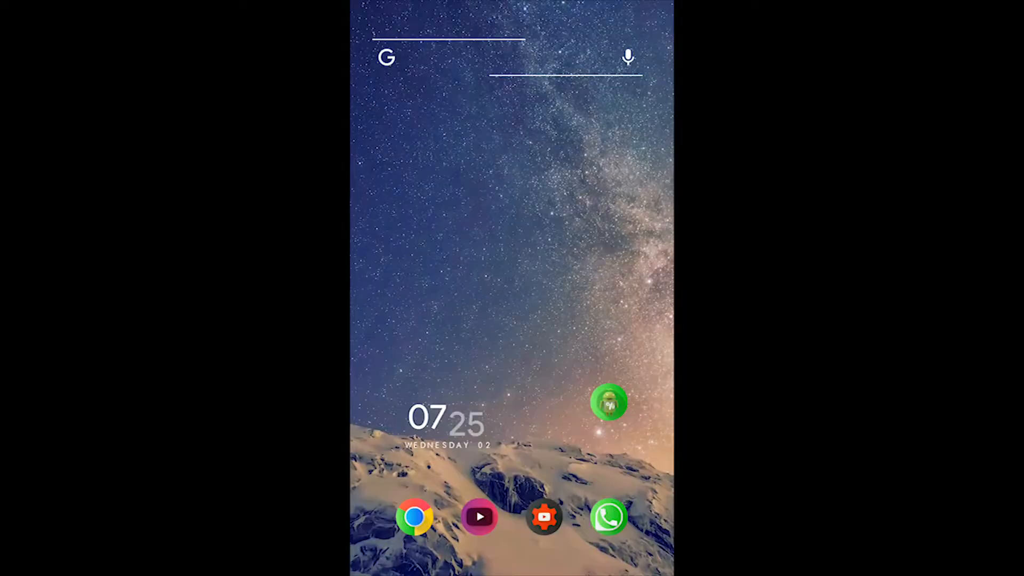
- Launch Battery Calibration and force an earlier calibration at 82% charge
scroll("down", 3)
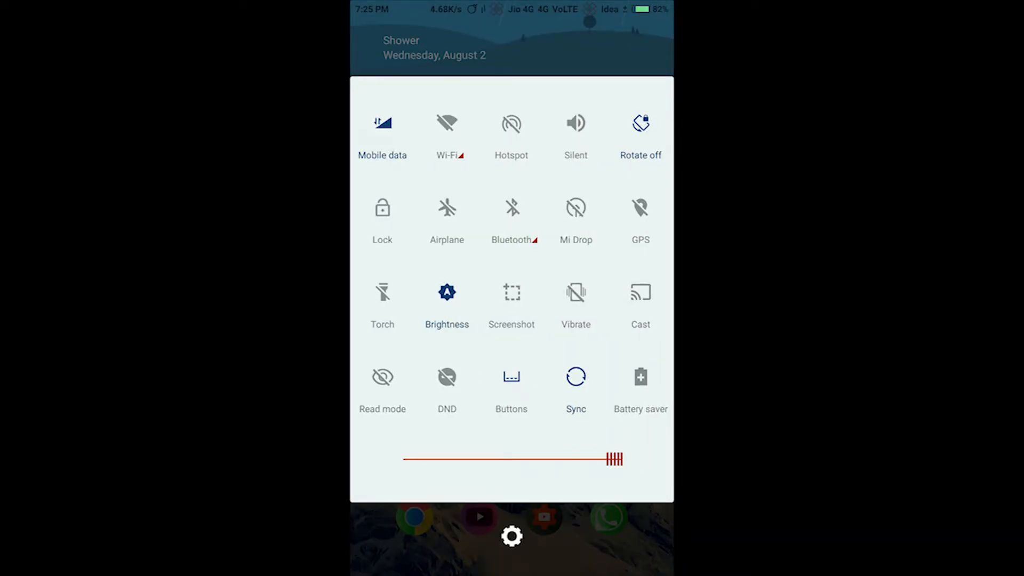
left_click(511, 536)
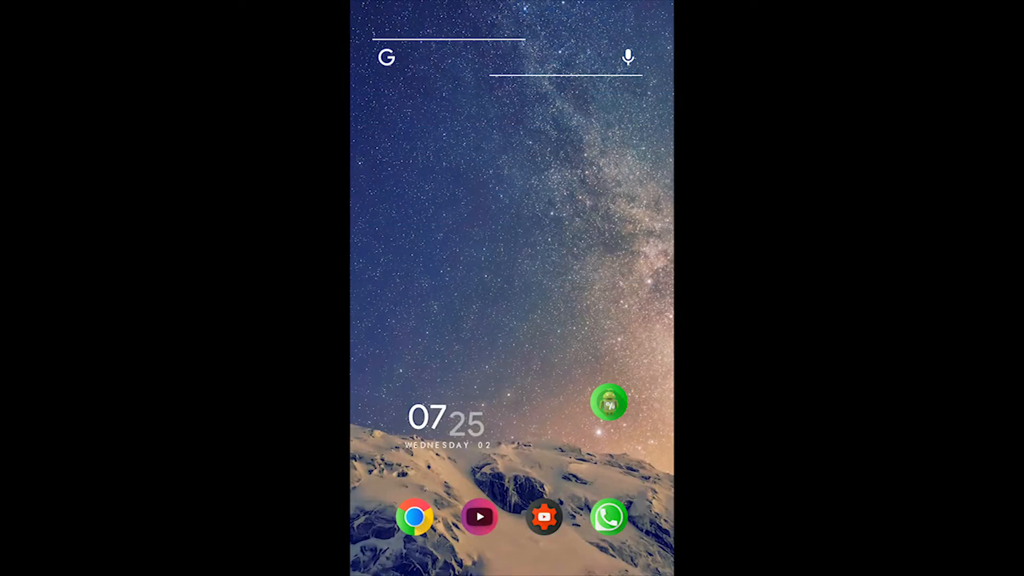
left_click(608, 403)
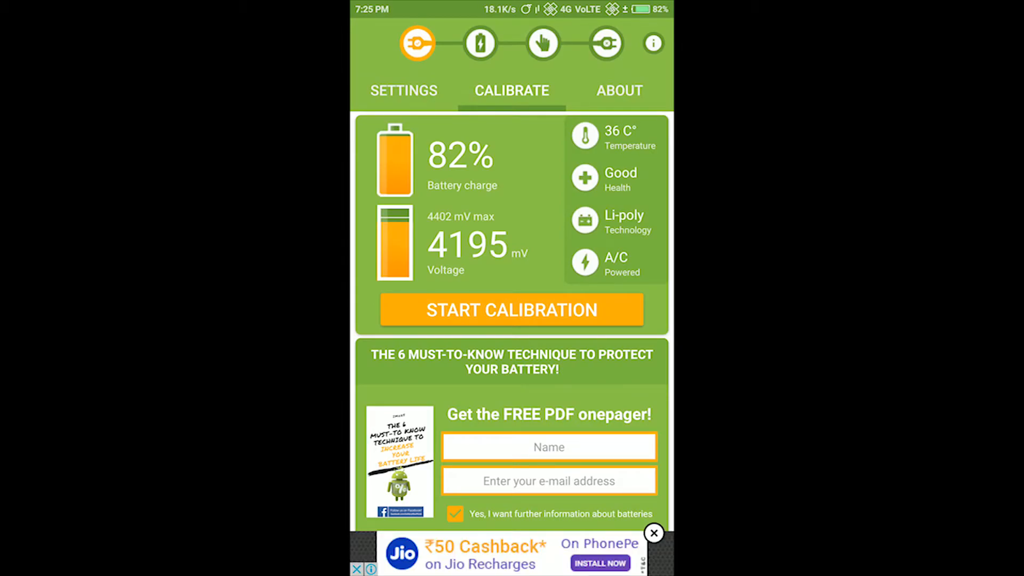
left_click(511, 310)
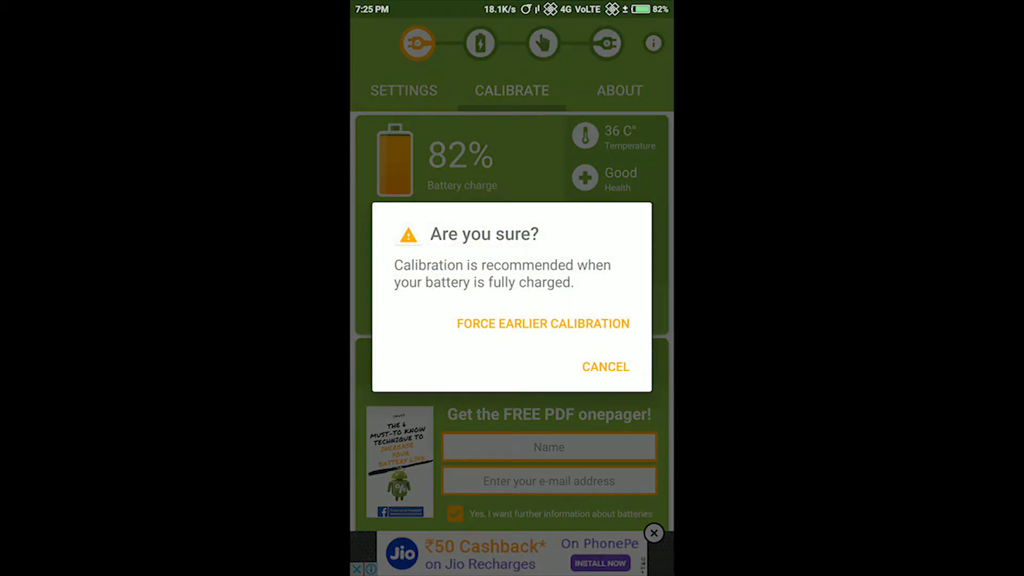
left_click(542, 323)
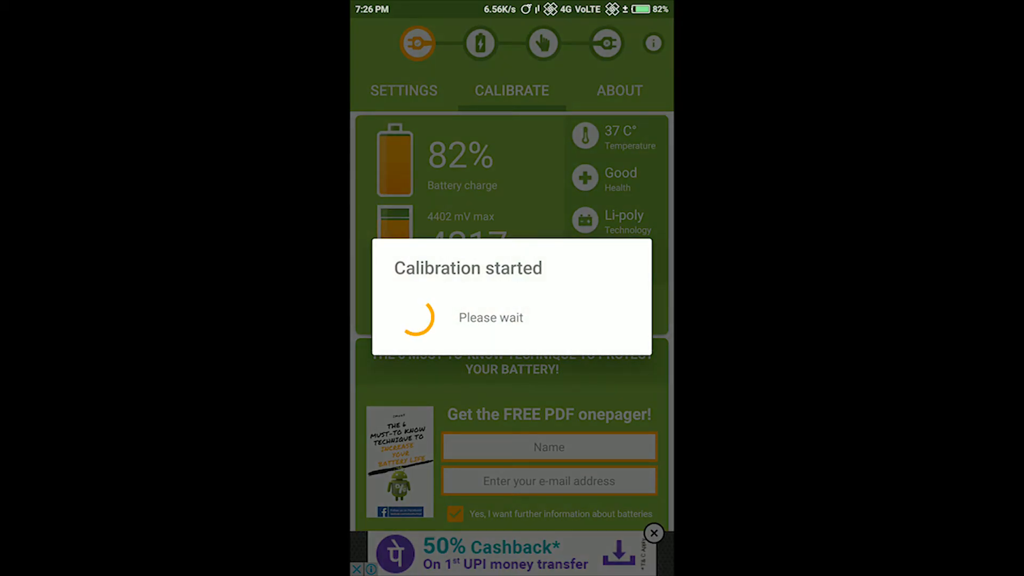